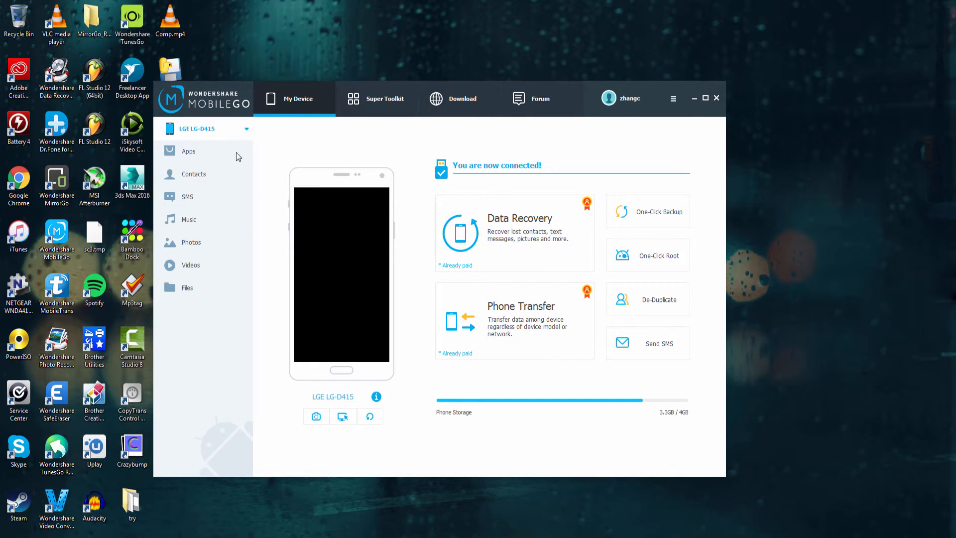
Step: Open the Files view to list the phone's internal storage folders
left_click(186, 287)
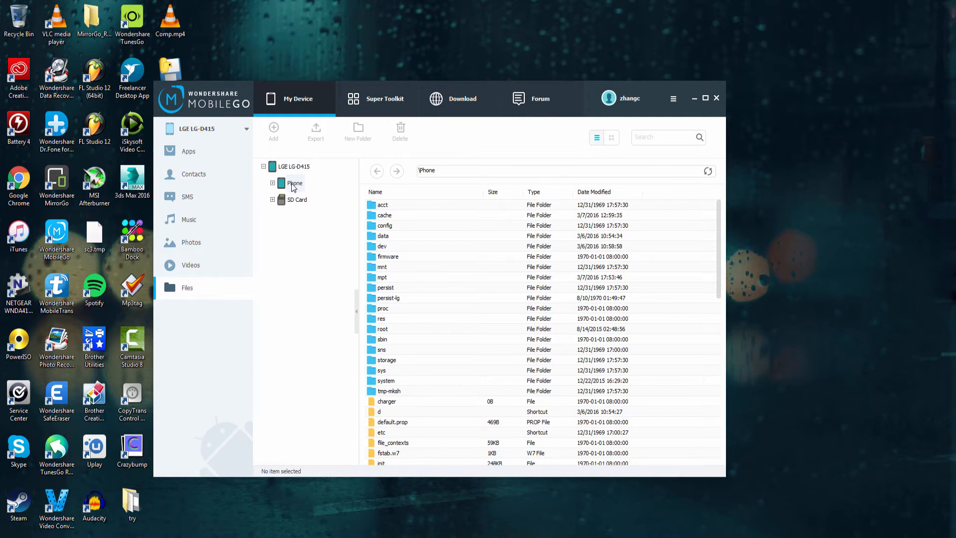
mouse_move(298, 199)
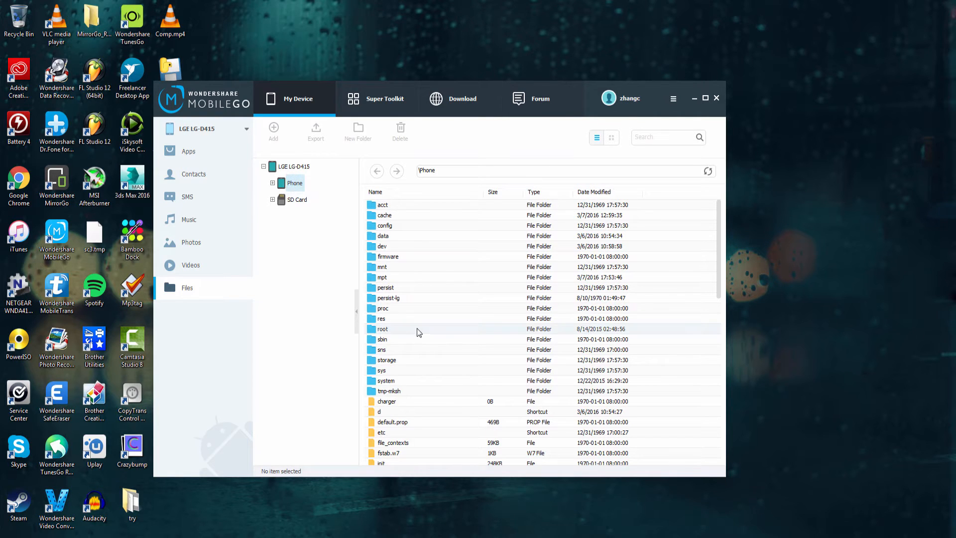
Step: Export the phone's storage folder to My Documents on the computer
left_click(383, 277)
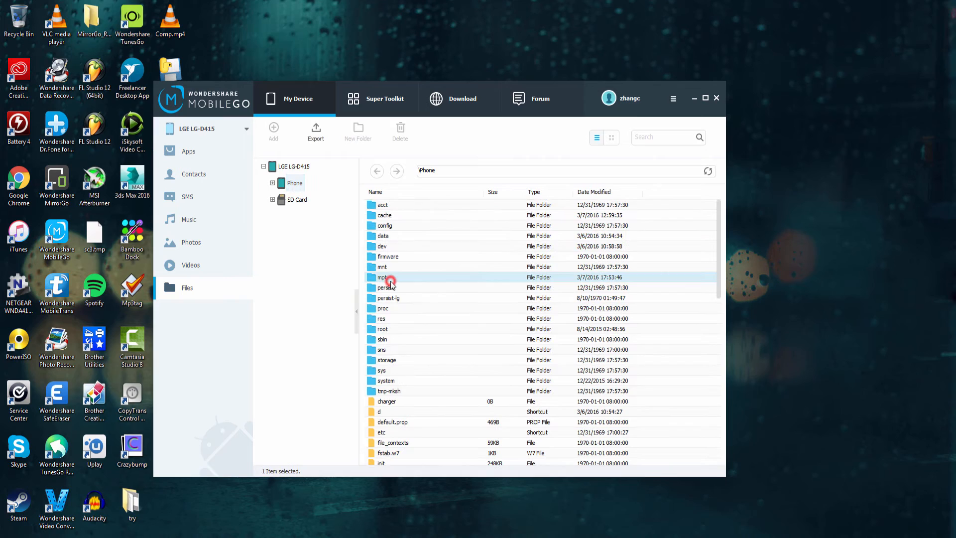
left_click(378, 411)
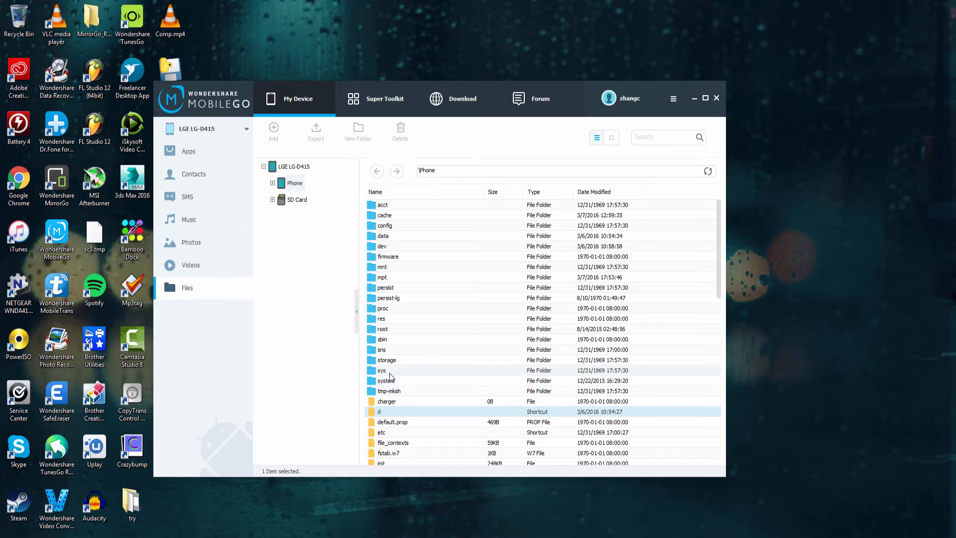
left_click(386, 360)
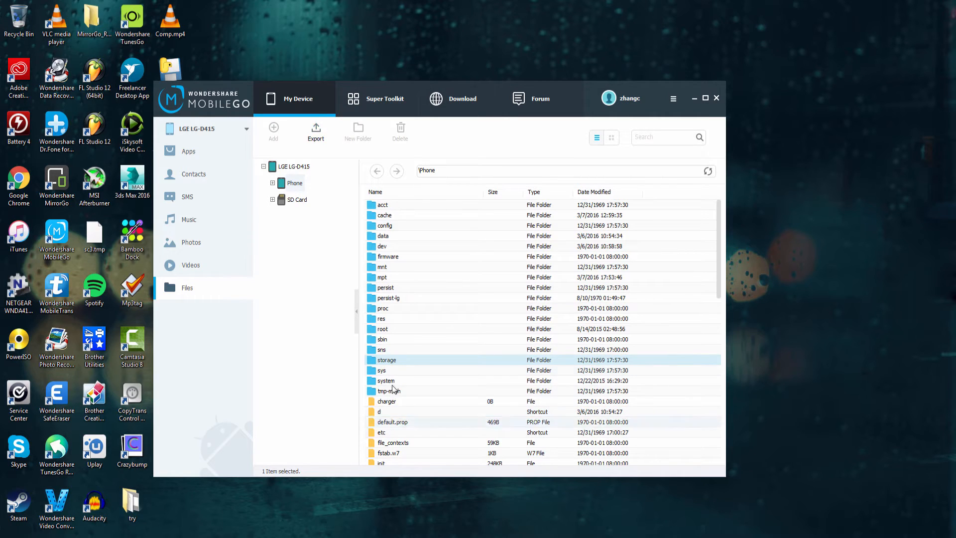
left_click(315, 131)
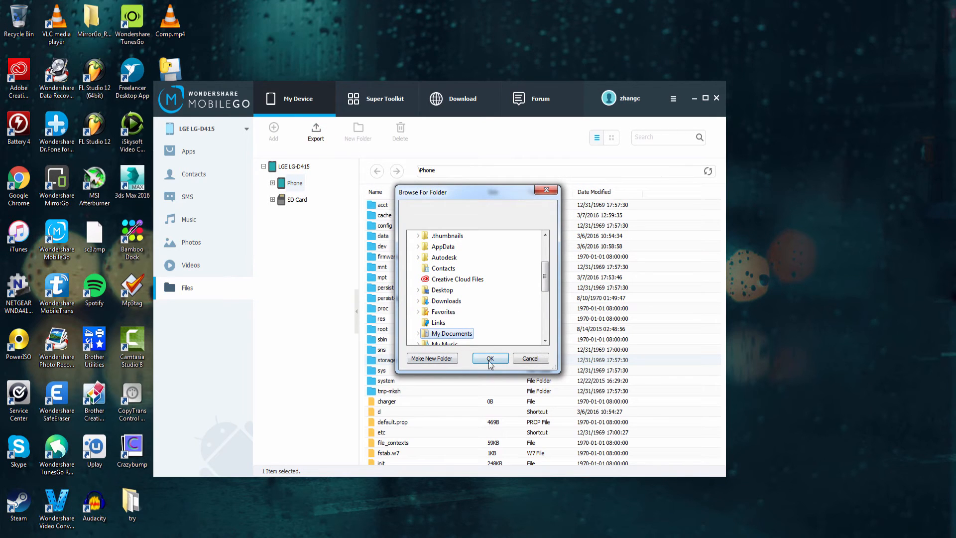
left_click(299, 200)
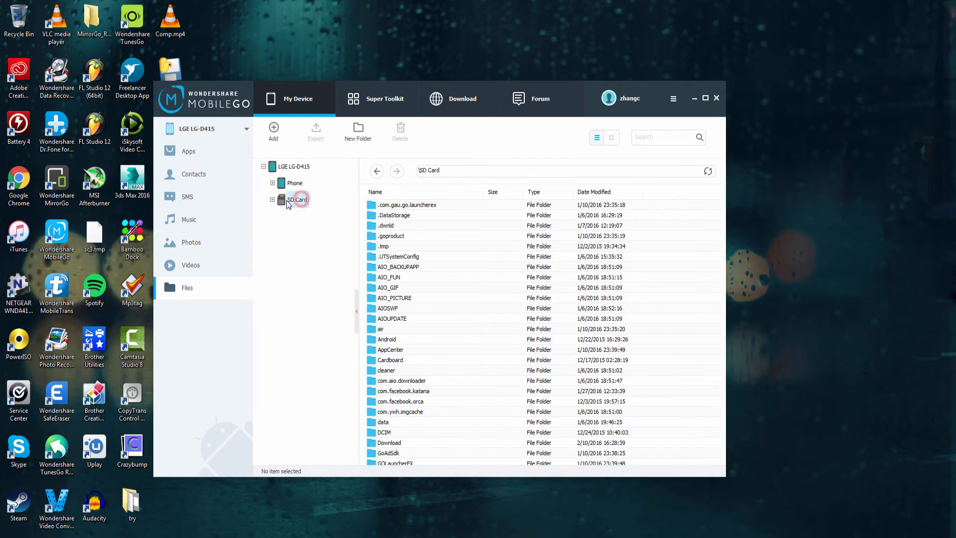
Step: Scroll the SD Card list and open DCIM, then its Camera folder of JPEG photos
scroll("down", 3)
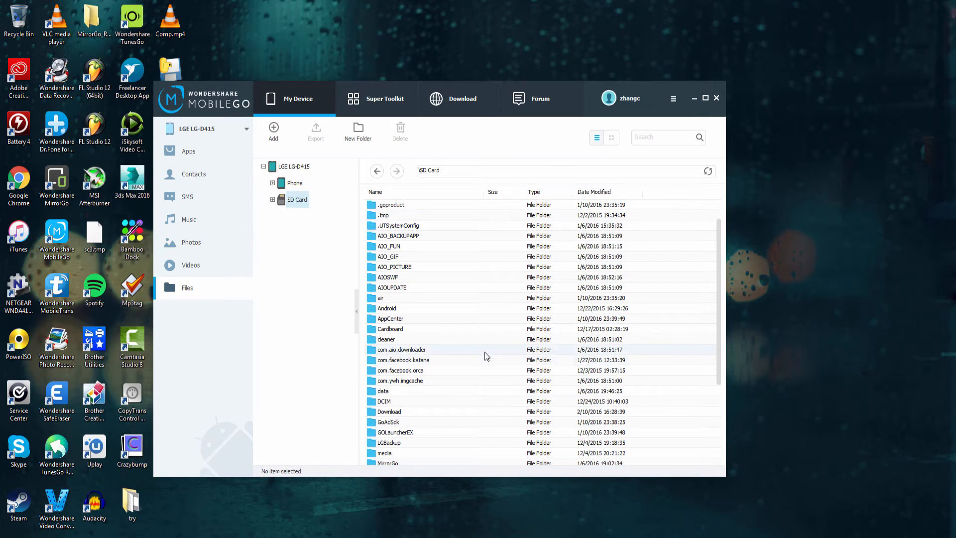
scroll("down", 3)
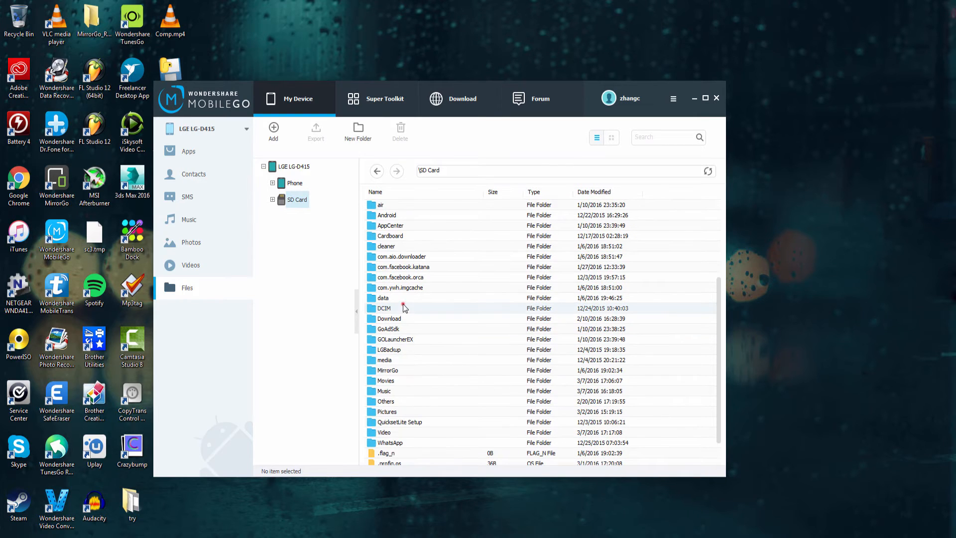
double_click(385, 307)
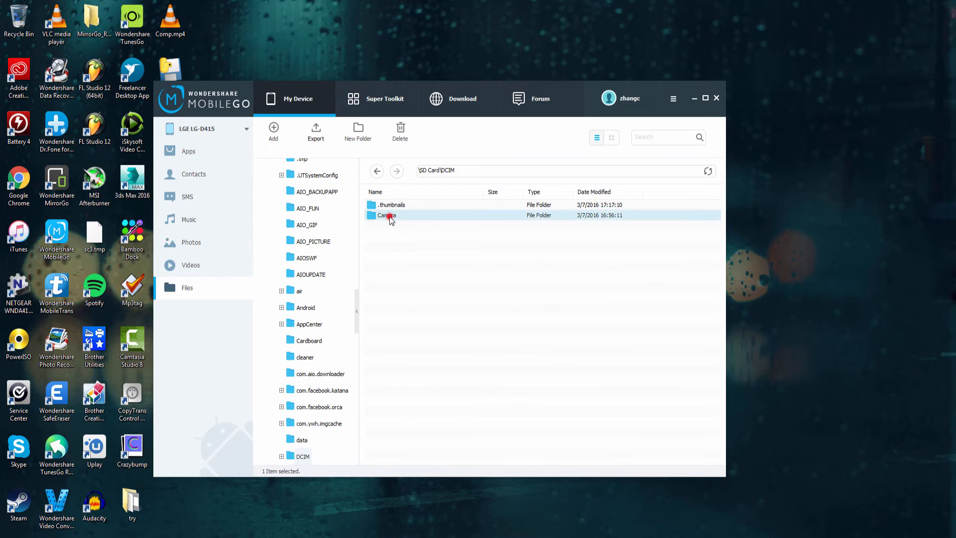
double_click(387, 215)
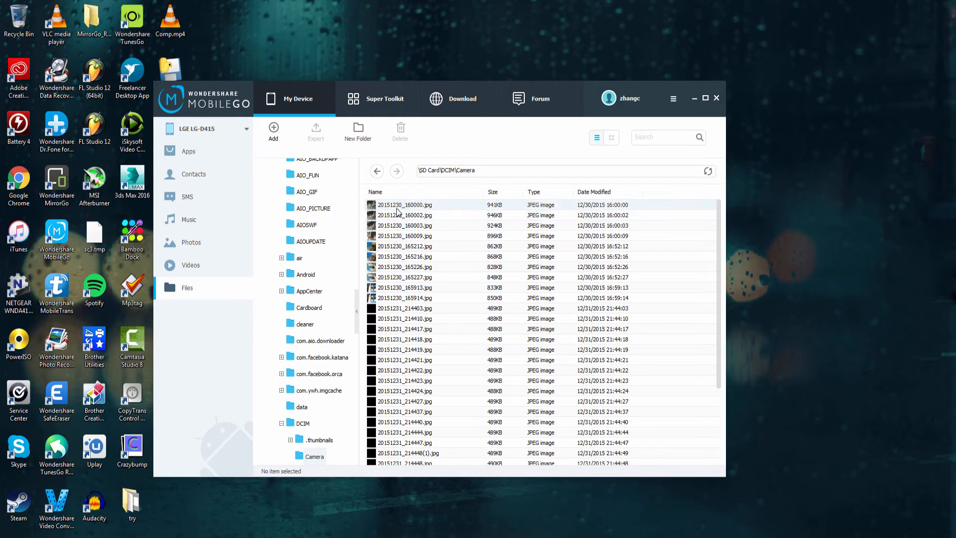
left_click(316, 130)
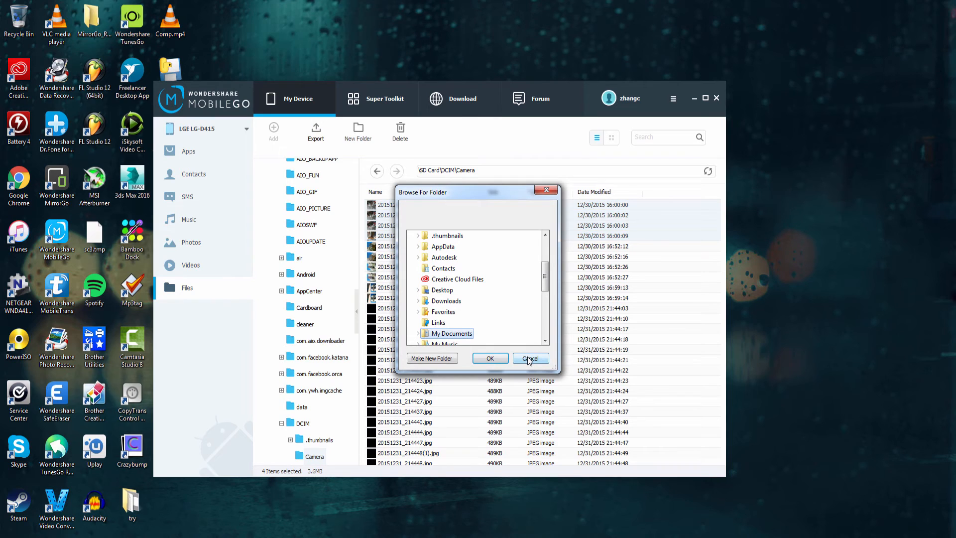
left_click(527, 358)
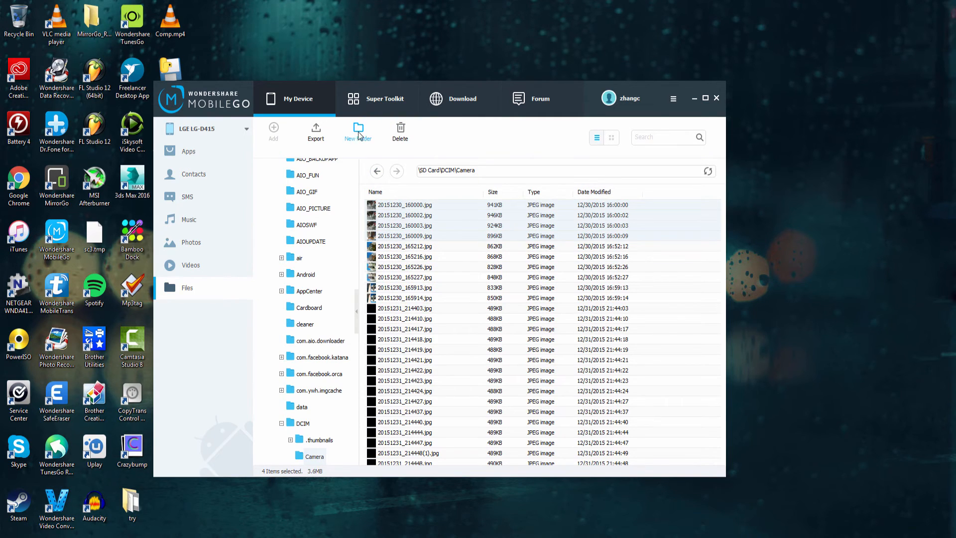
Step: Delete photos 20151230_165212.jpg and 20151230_165216.jpg, then go back to the SD Card folders
left_click(404, 204)
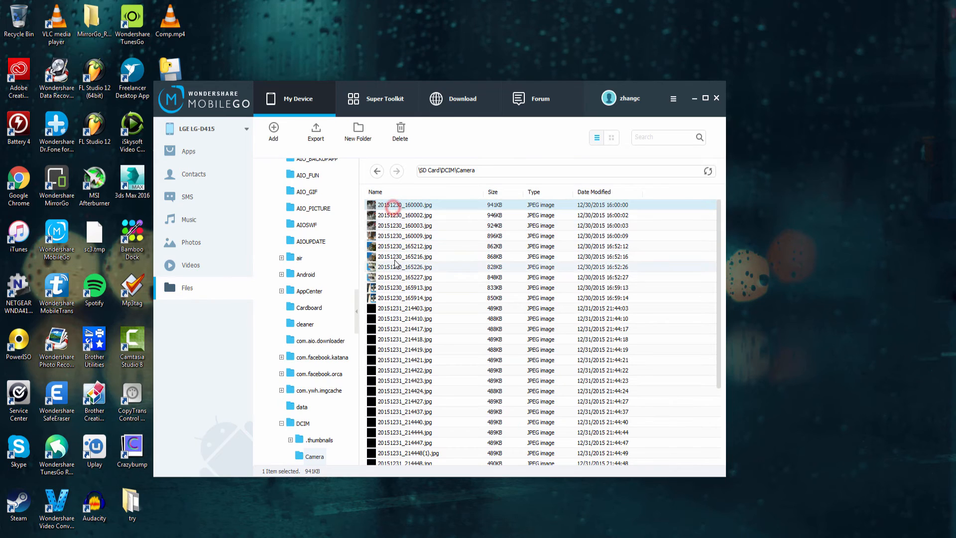
left_click(404, 245)
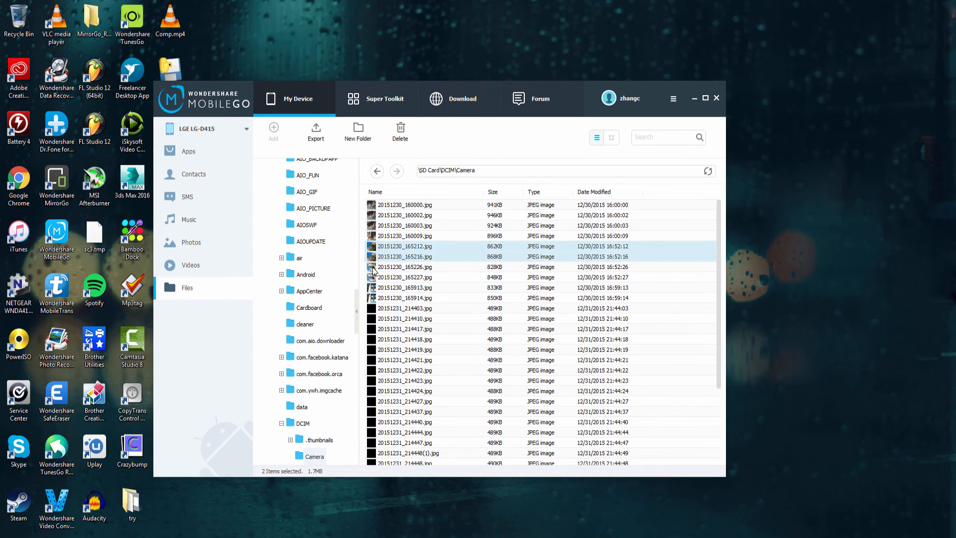
left_click(400, 131)
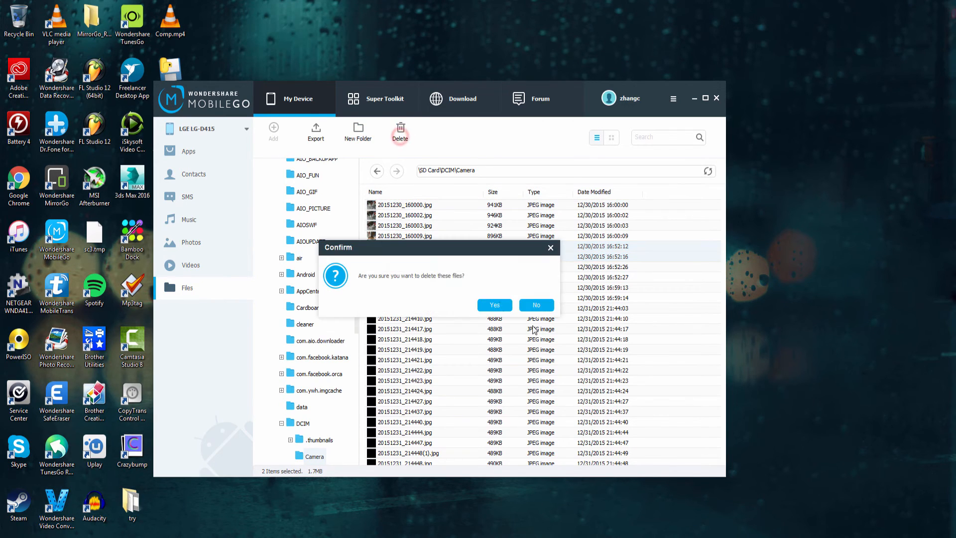
left_click(494, 305)
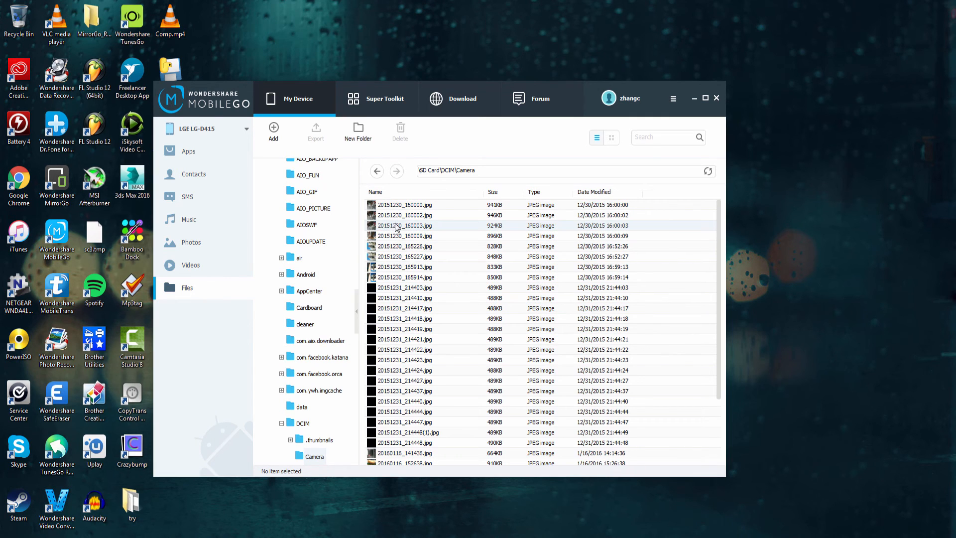
mouse_move(416, 234)
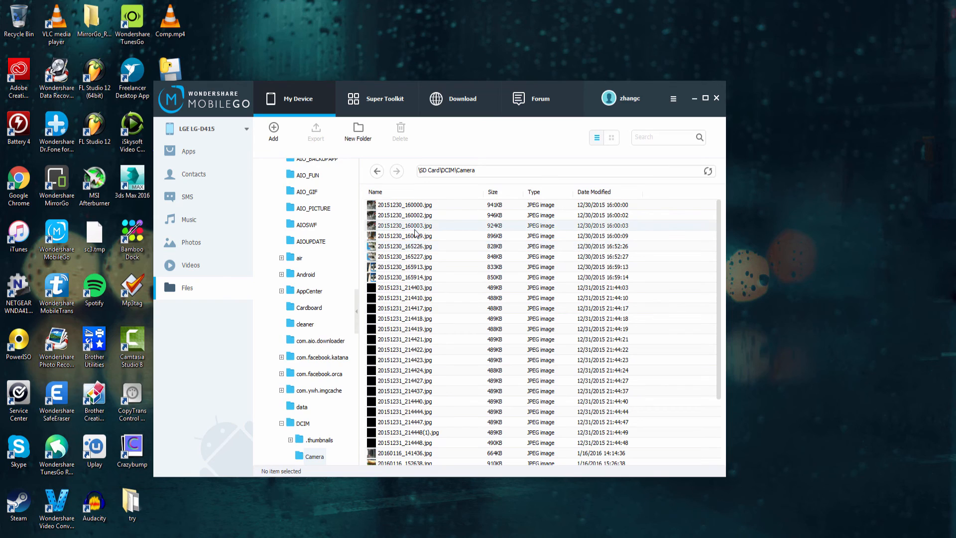
left_click(297, 199)
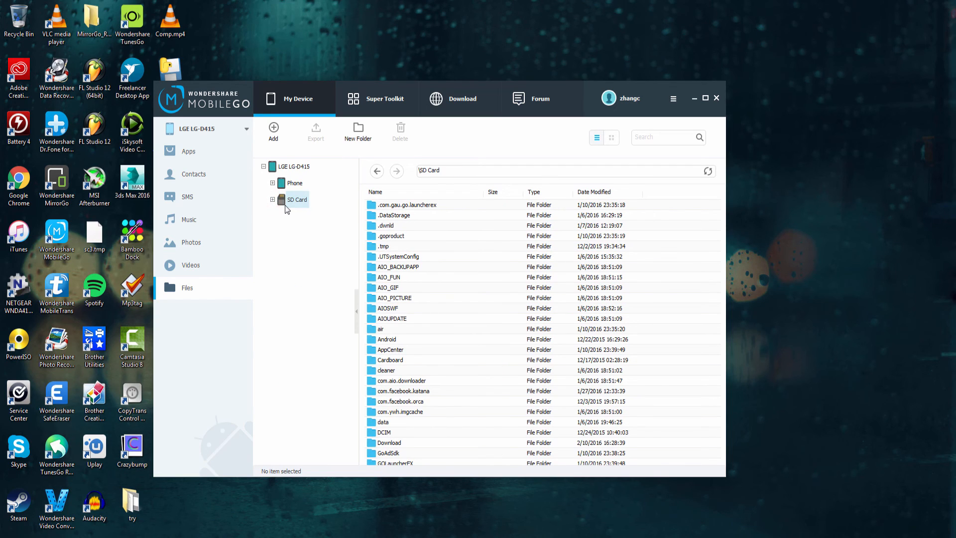